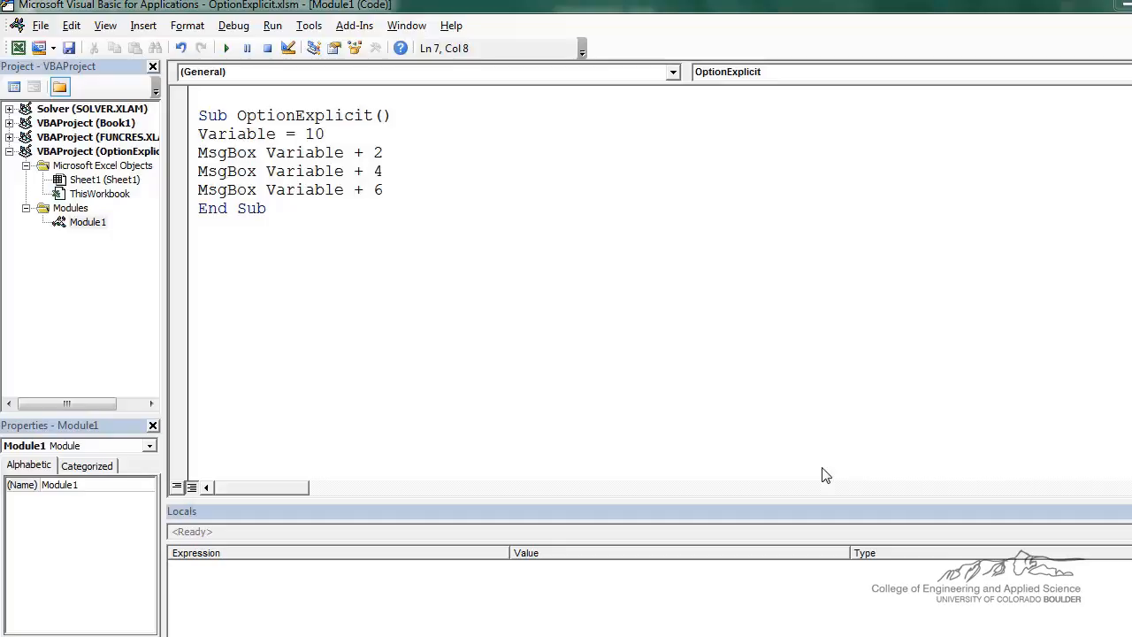
{"action": "mouse_move", "coordinate": [641, 251]}
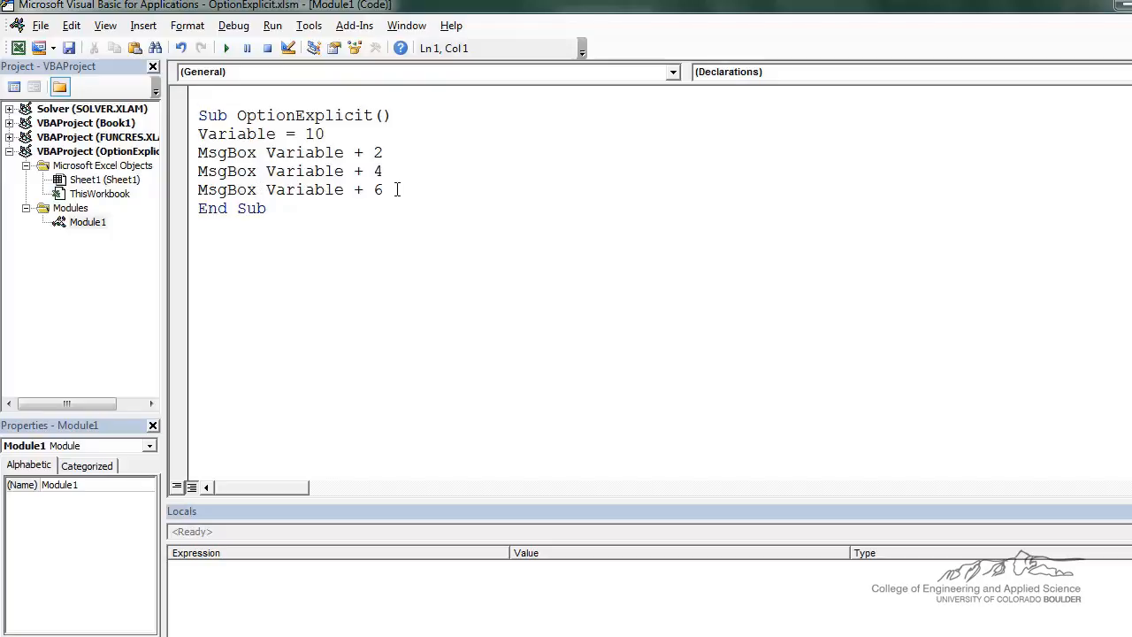
- Run the OptionExplicit macro and acknowledge the 12, 14 and 16 message boxes
{"action": "left_click", "coordinate": [291, 152]}
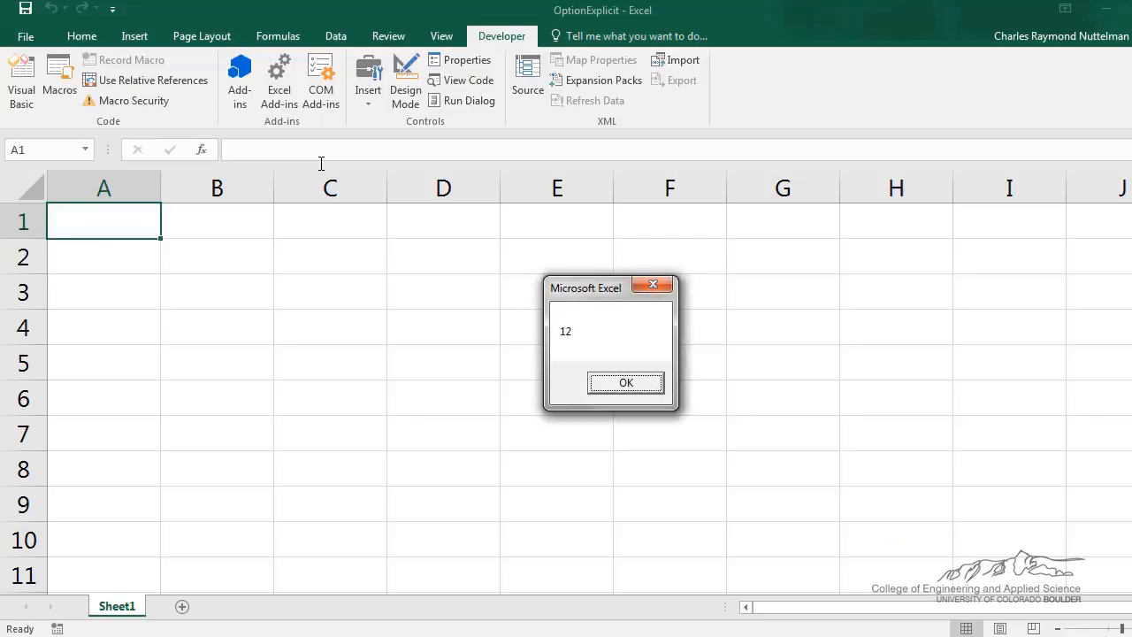
{"action": "left_click", "coordinate": [626, 382]}
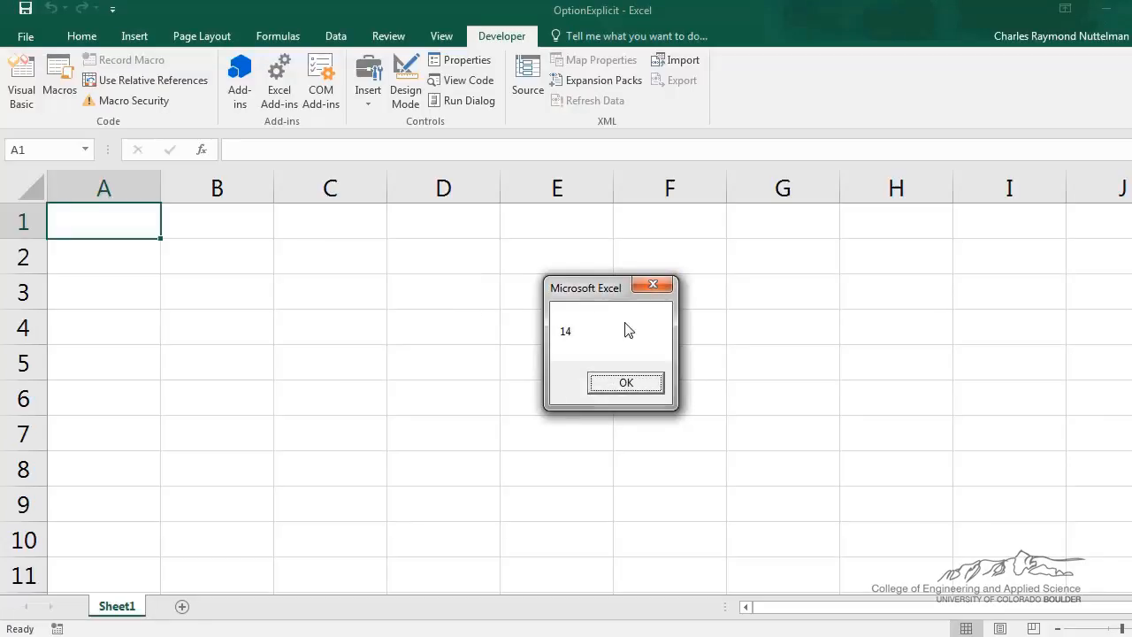
{"action": "left_click", "coordinate": [626, 382]}
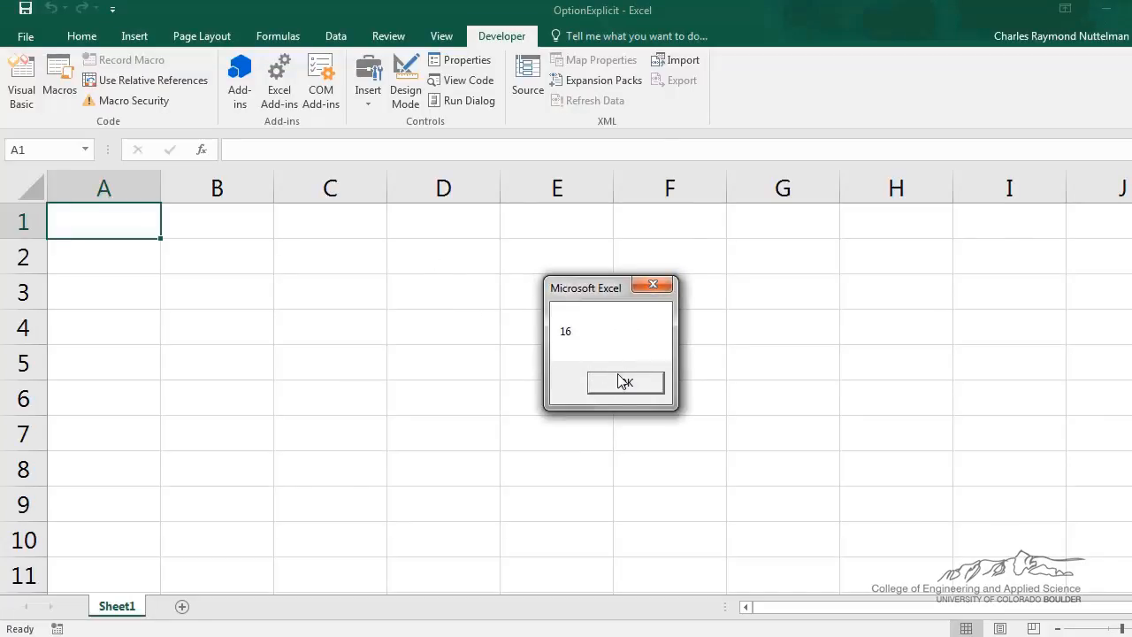
{"action": "mouse_move", "coordinate": [626, 382]}
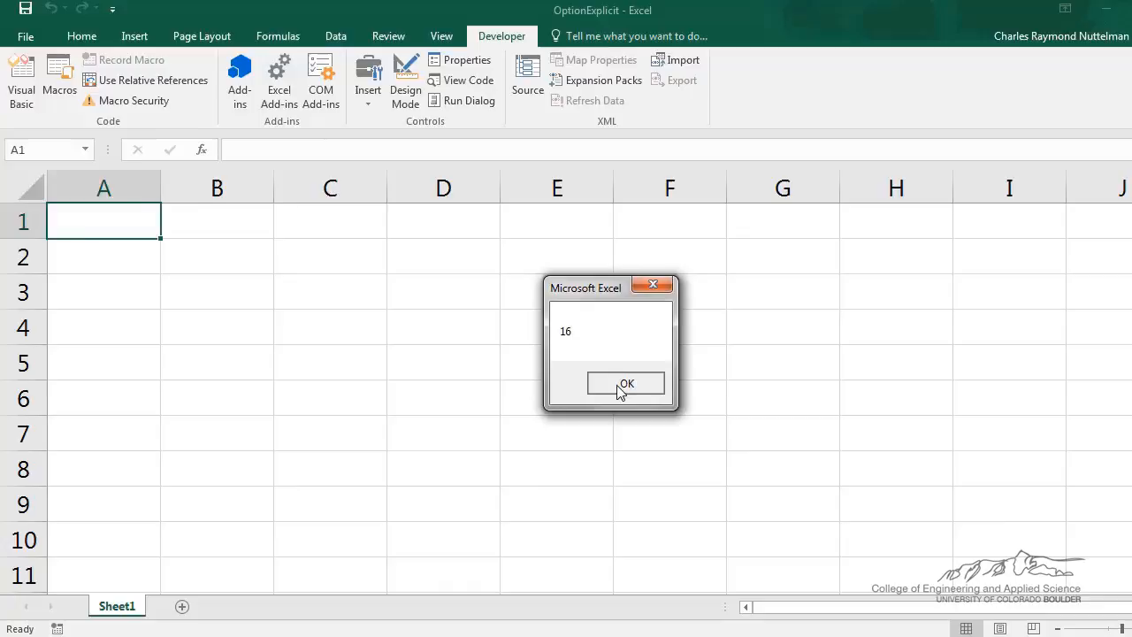
{"action": "left_click", "coordinate": [626, 382]}
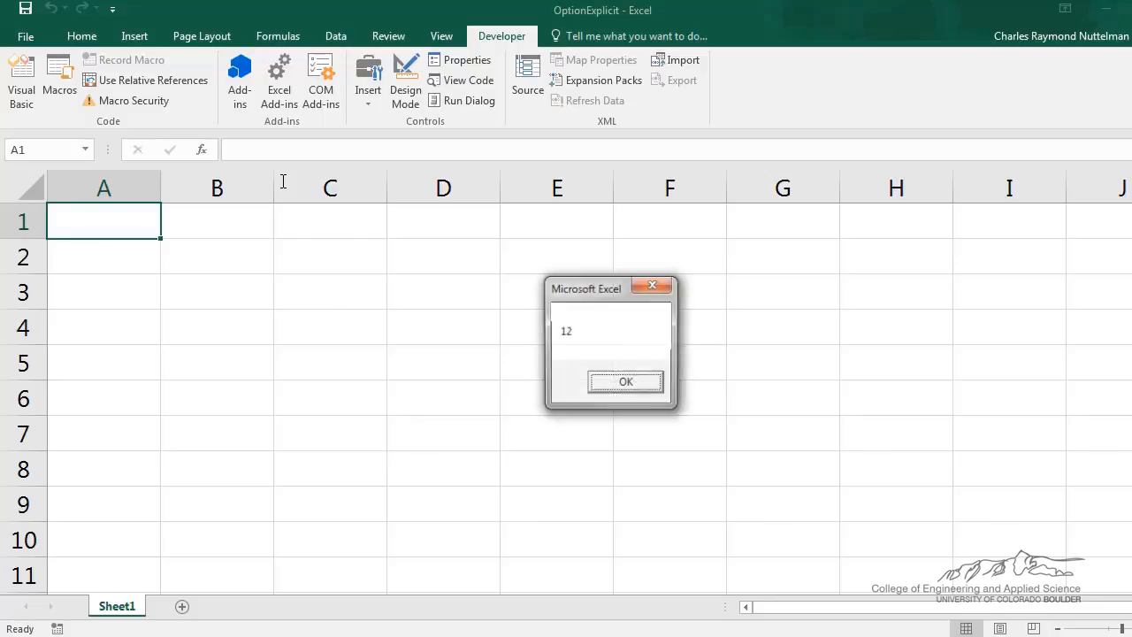
- Acknowledge the rerun's 12, 14 and 6 message boxes from the misspelled variable
{"action": "left_click", "coordinate": [626, 382]}
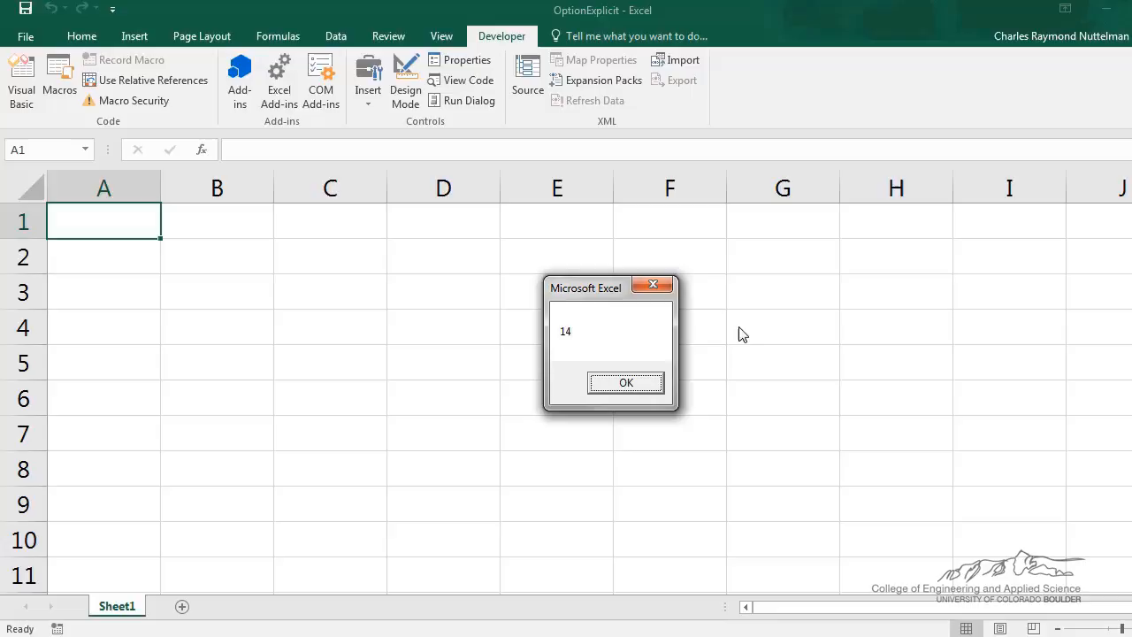
{"action": "left_click", "coordinate": [626, 382]}
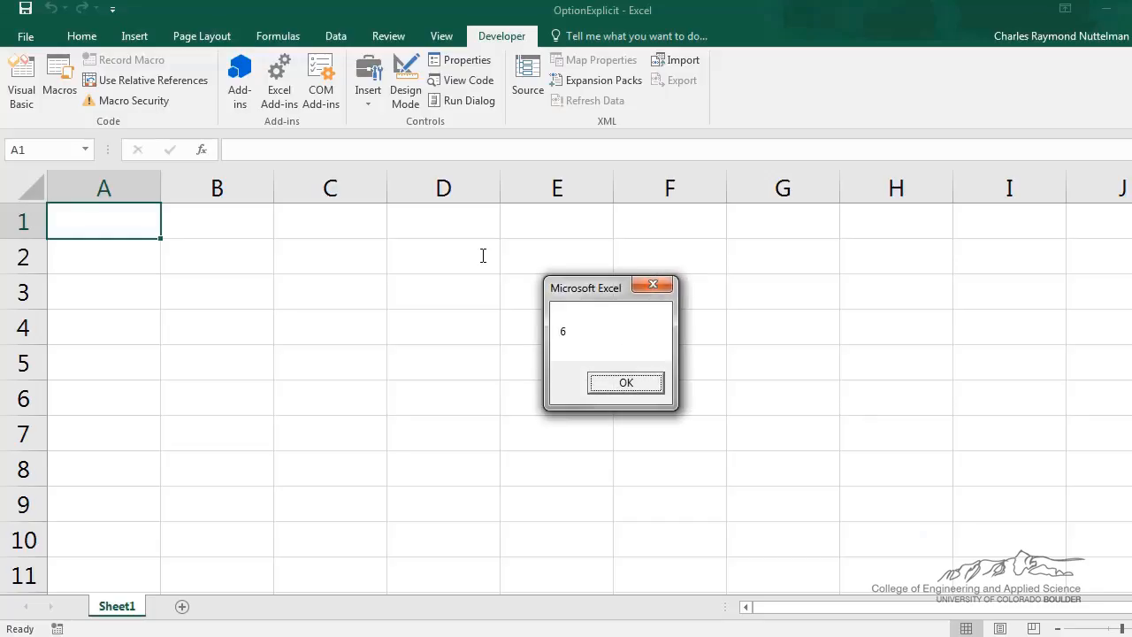
{"action": "mouse_move", "coordinate": [615, 344]}
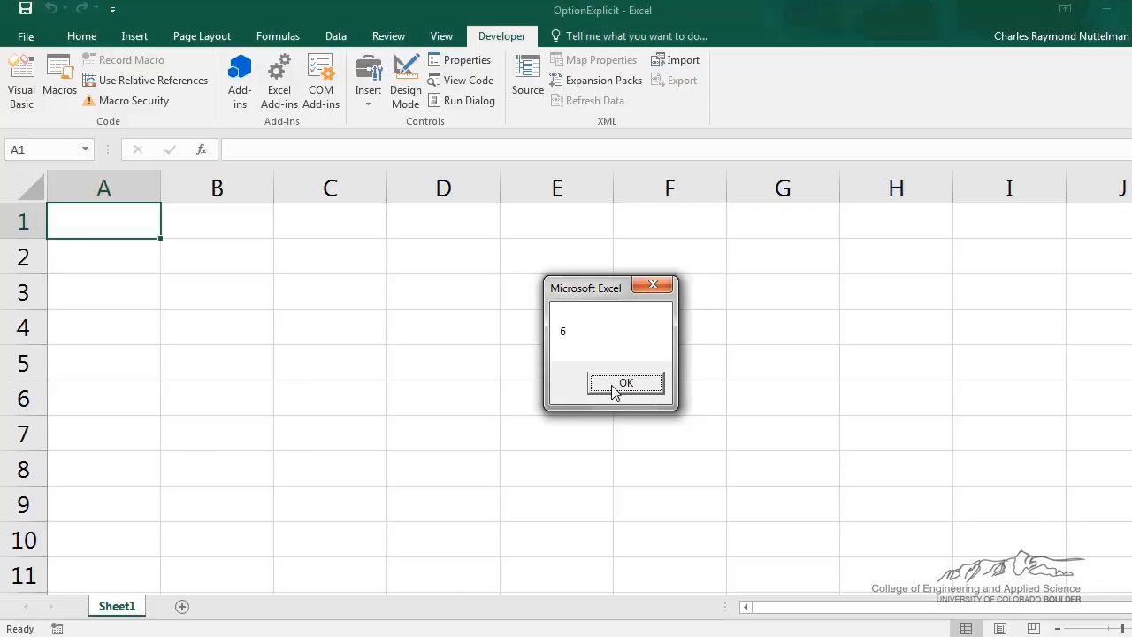
{"action": "mouse_move", "coordinate": [610, 393]}
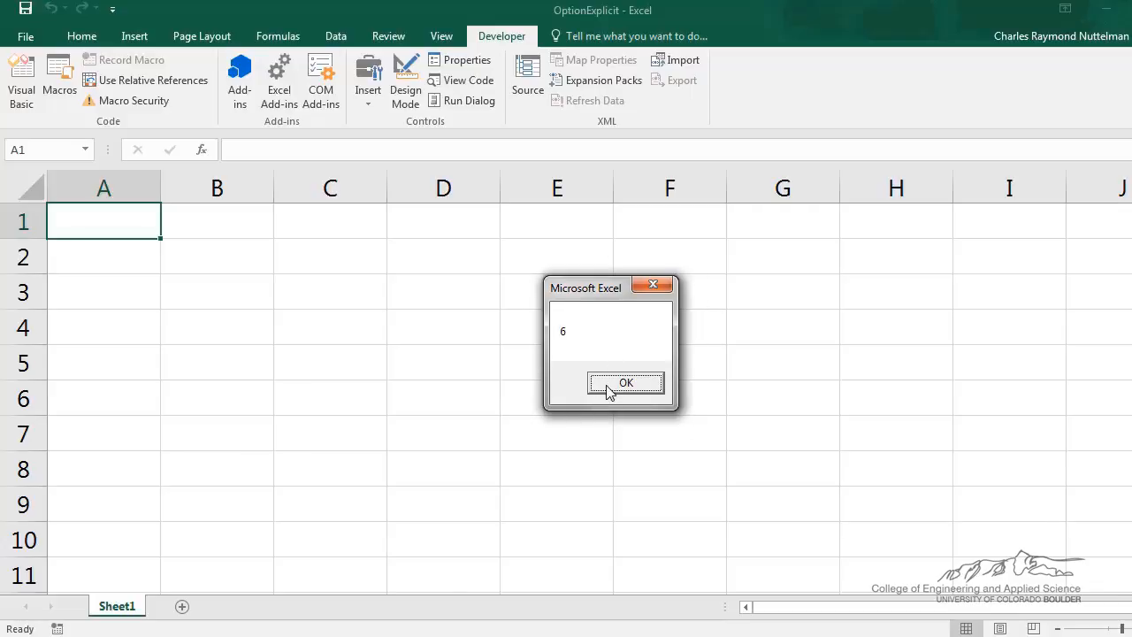
{"action": "left_click", "coordinate": [627, 382]}
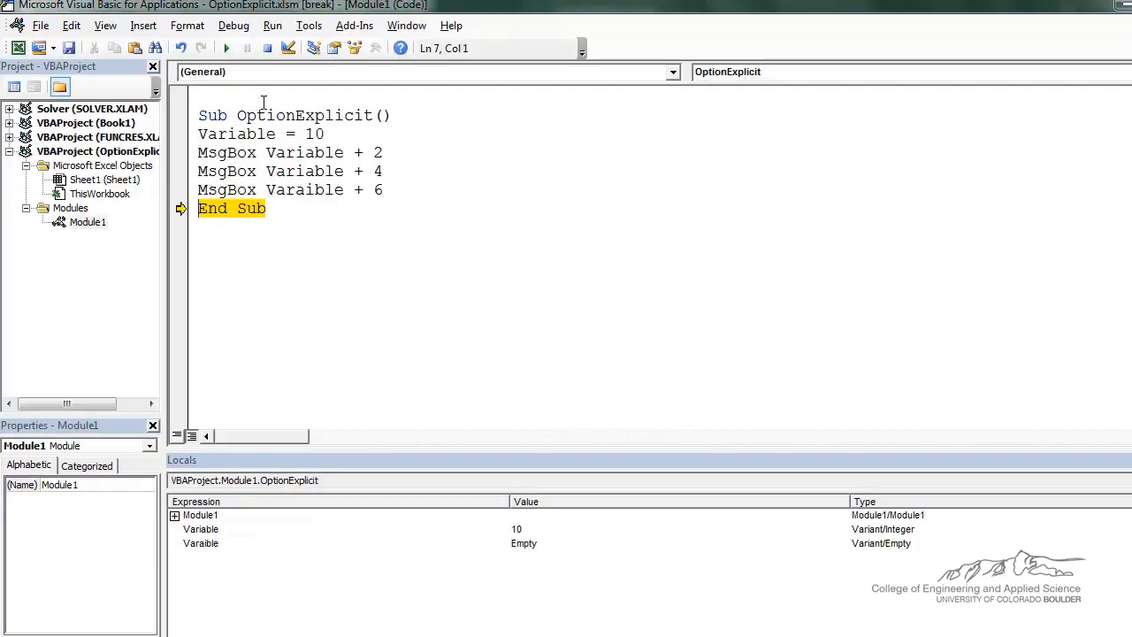
{"action": "mouse_move", "coordinate": [298, 159]}
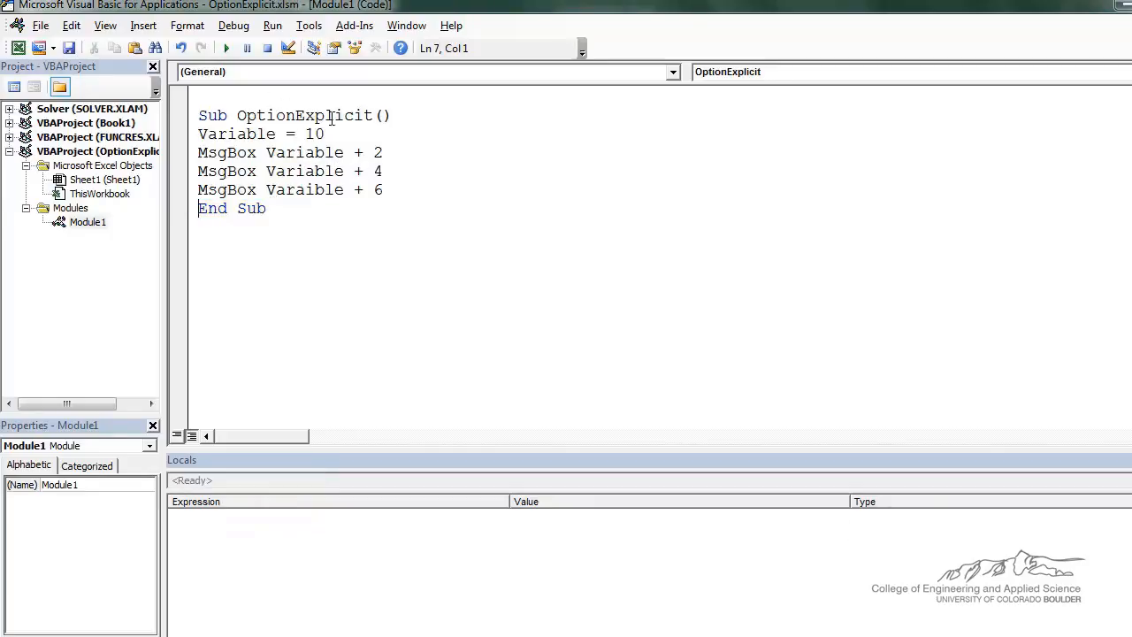
- Add Option Explicit atop Module1 and run it, raising 'Variable not defined'
{"action": "type", "text": "Op"}
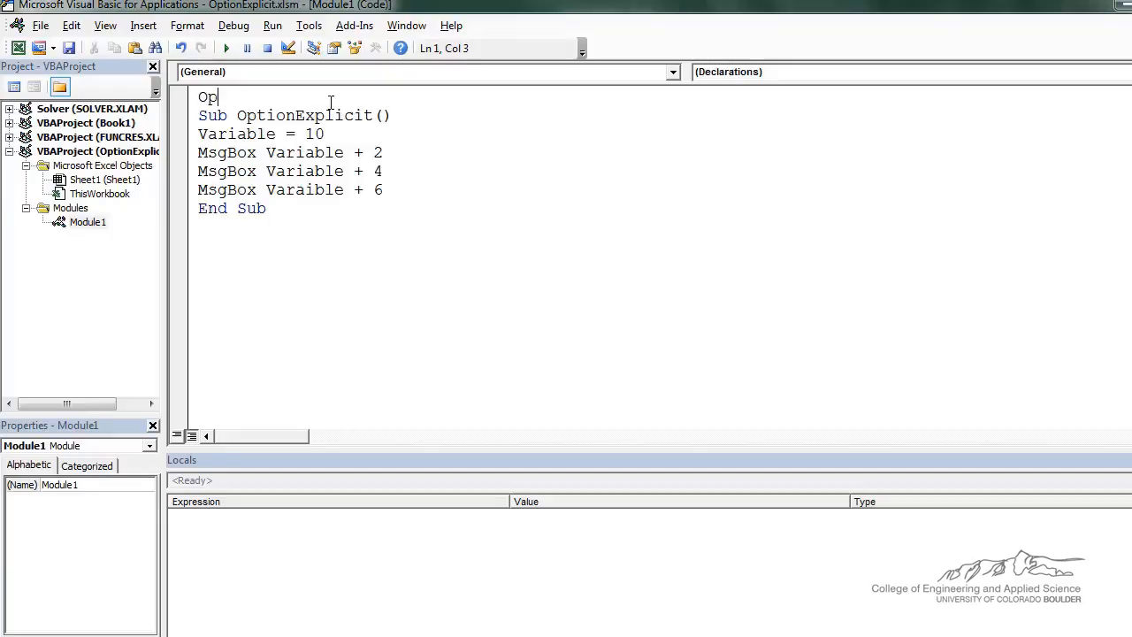
{"action": "type", "text": "tion"}
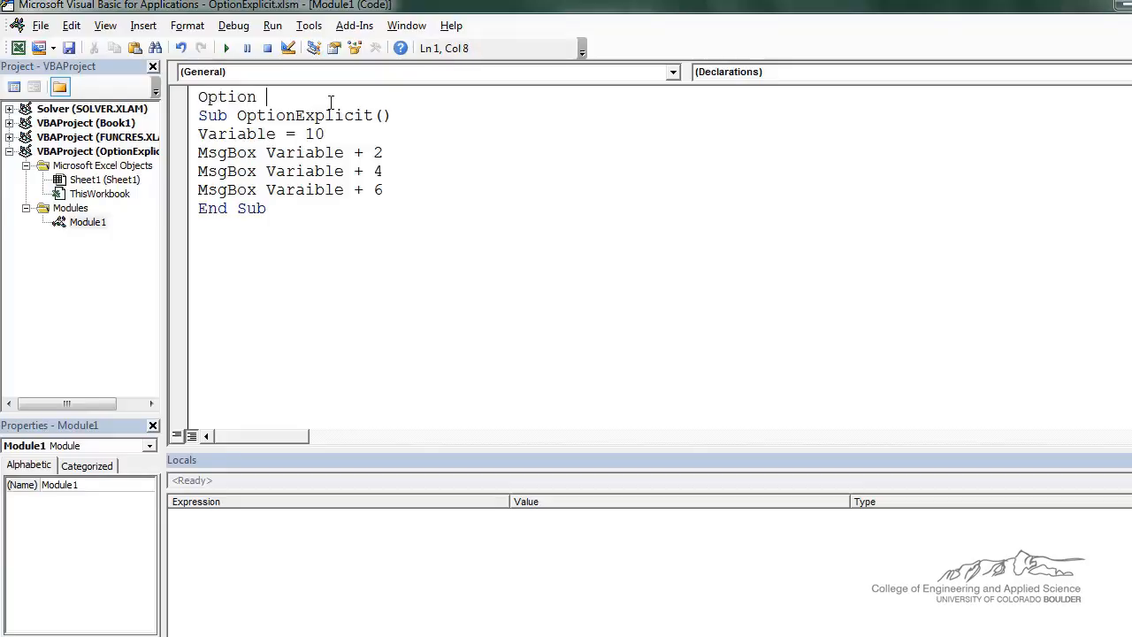
{"action": "type", "text": "Explicit"}
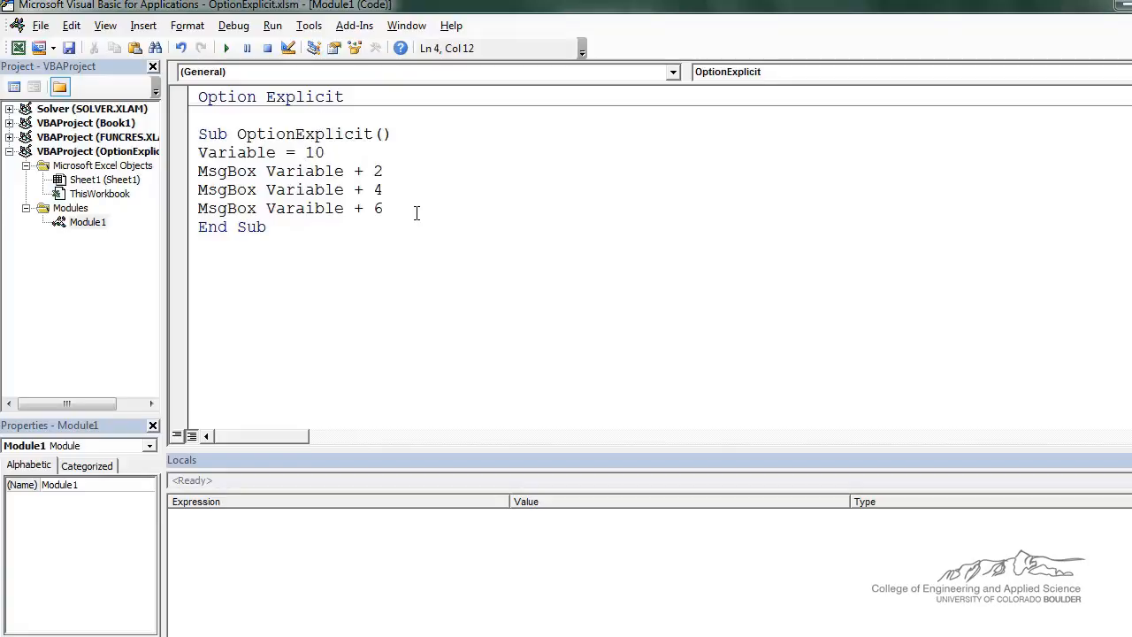
{"action": "left_click", "coordinate": [226, 48]}
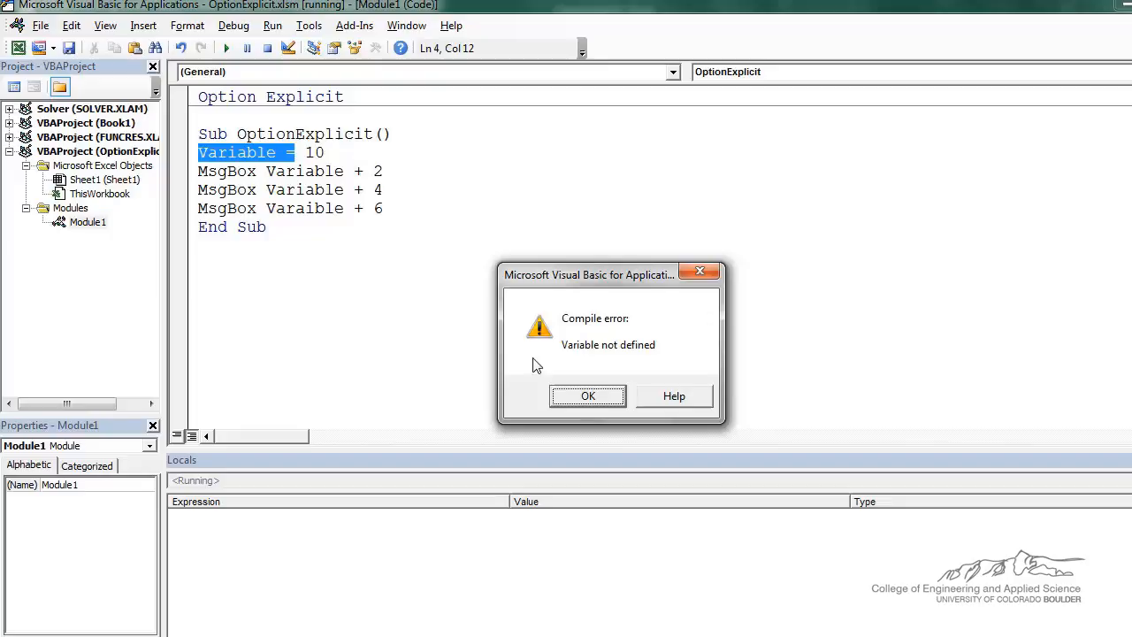
- Insert Dim Variable As Integer after the Sub line and rerun, flagging misspelled Varaible
{"action": "left_click", "coordinate": [588, 396]}
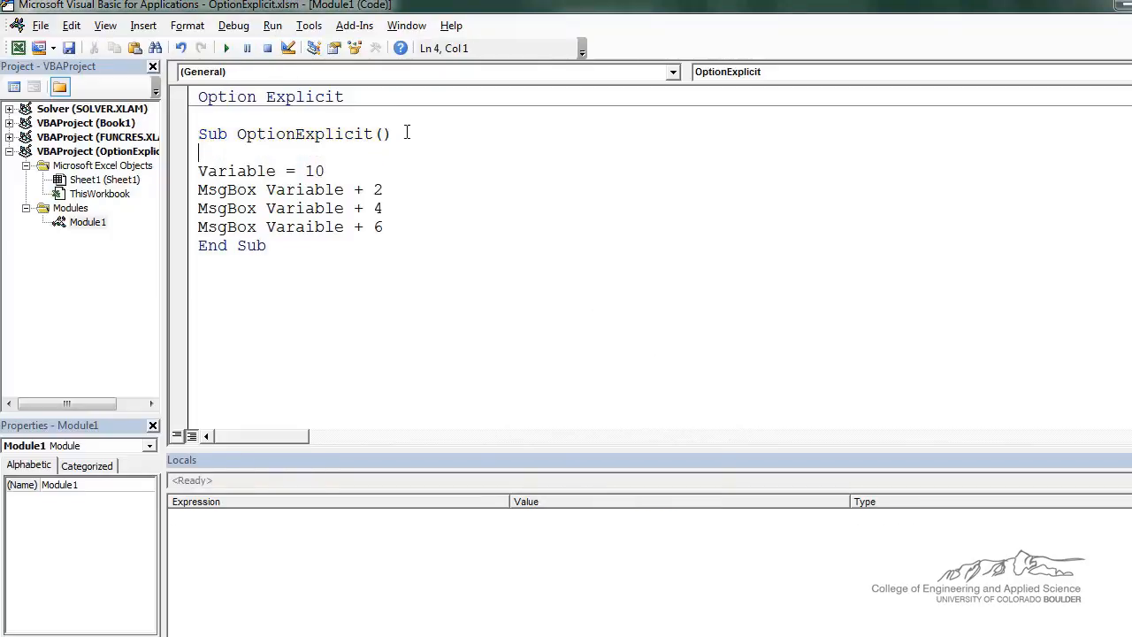
{"action": "type", "text": "Dim Variable as"}
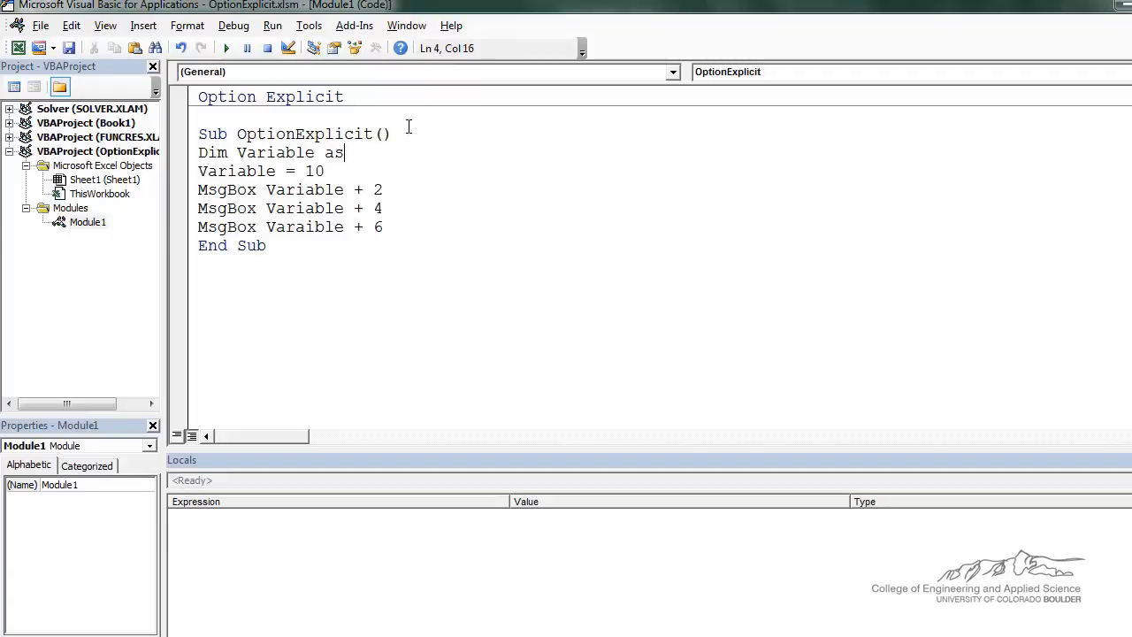
{"action": "type", "text": "integer"}
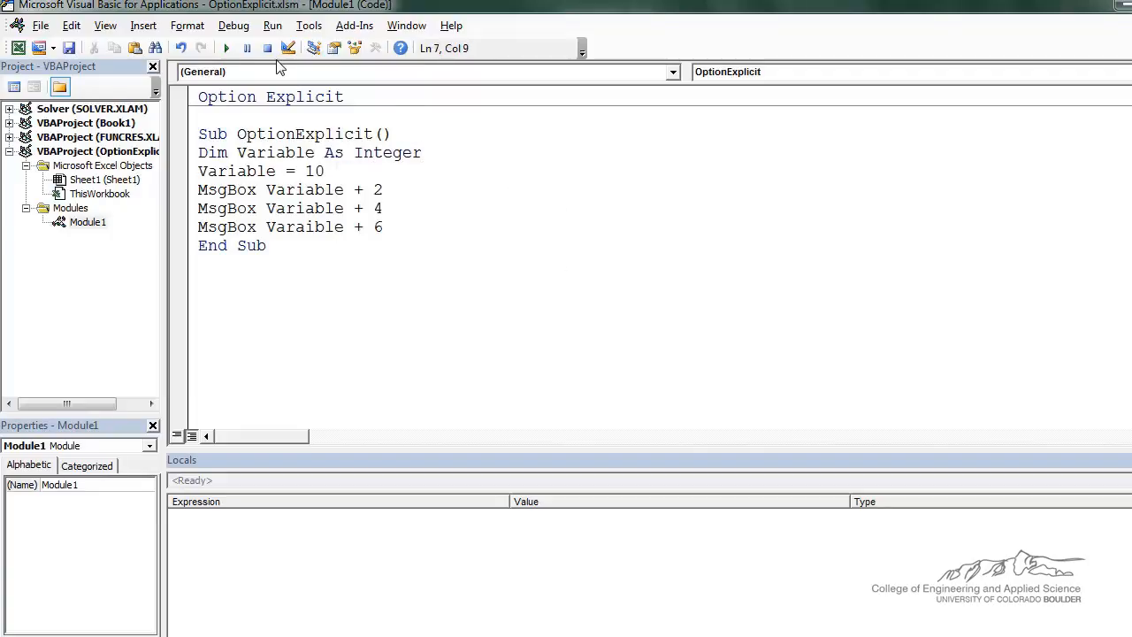
{"action": "left_click", "coordinate": [226, 47]}
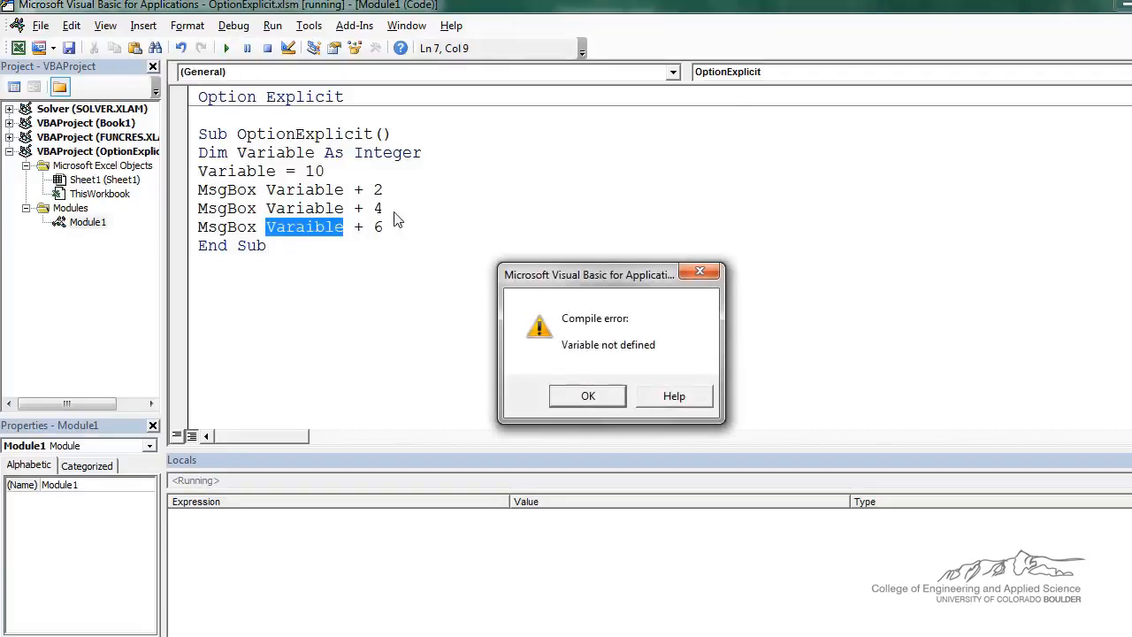
{"action": "mouse_move", "coordinate": [275, 219]}
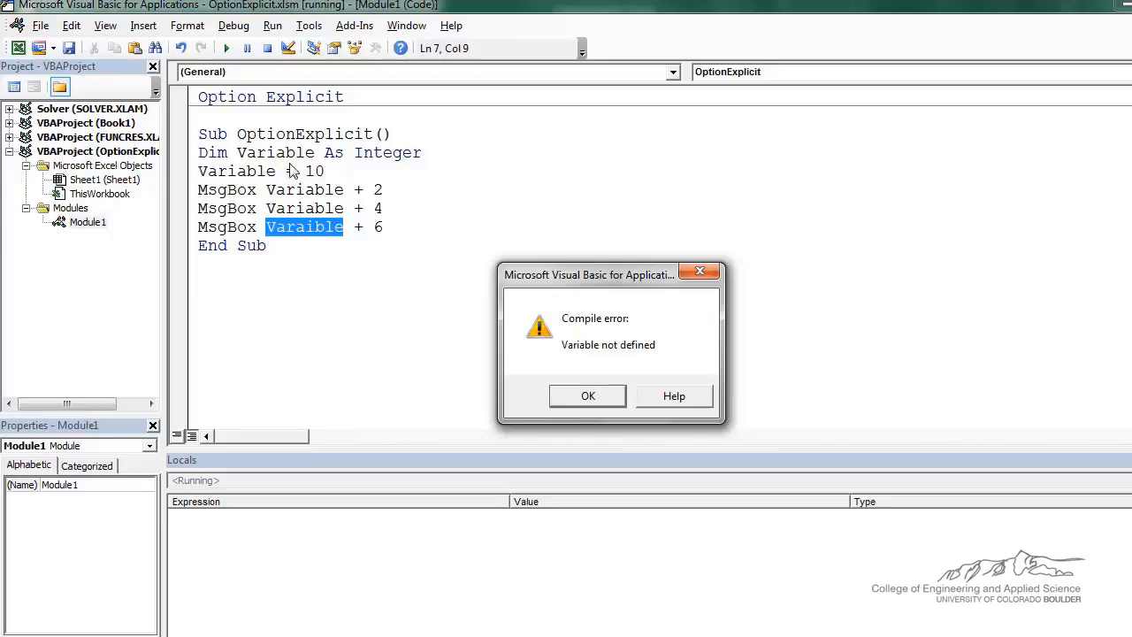
{"action": "mouse_move", "coordinate": [281, 240]}
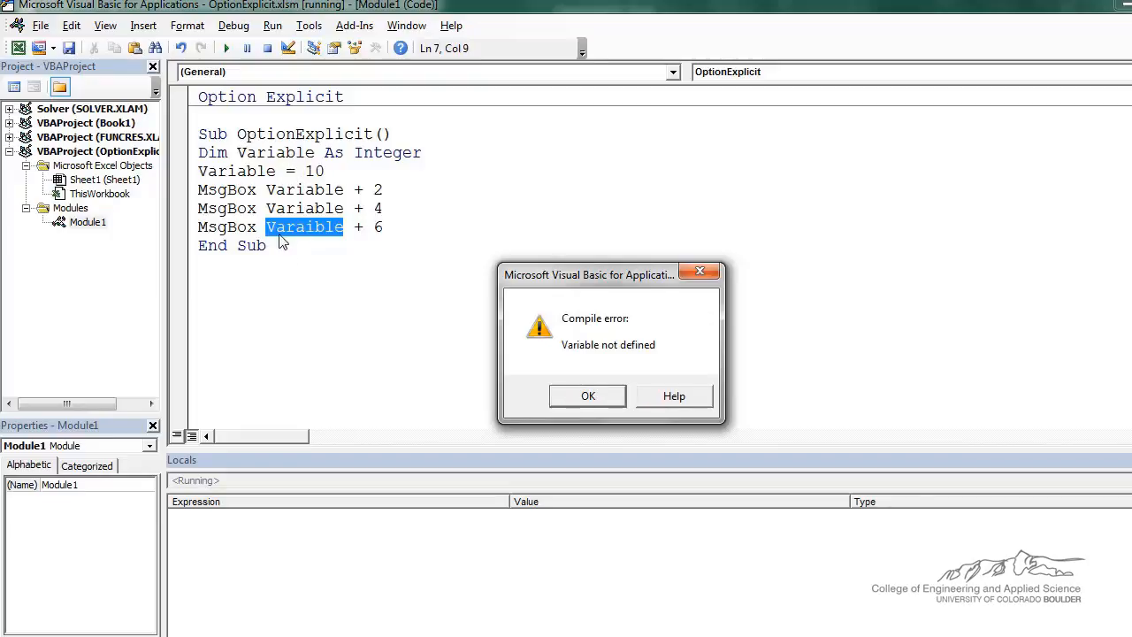
- Fix Varaible to Variable and rerun successfully, acknowledging the 12 and 14 results
{"action": "left_click", "coordinate": [587, 397]}
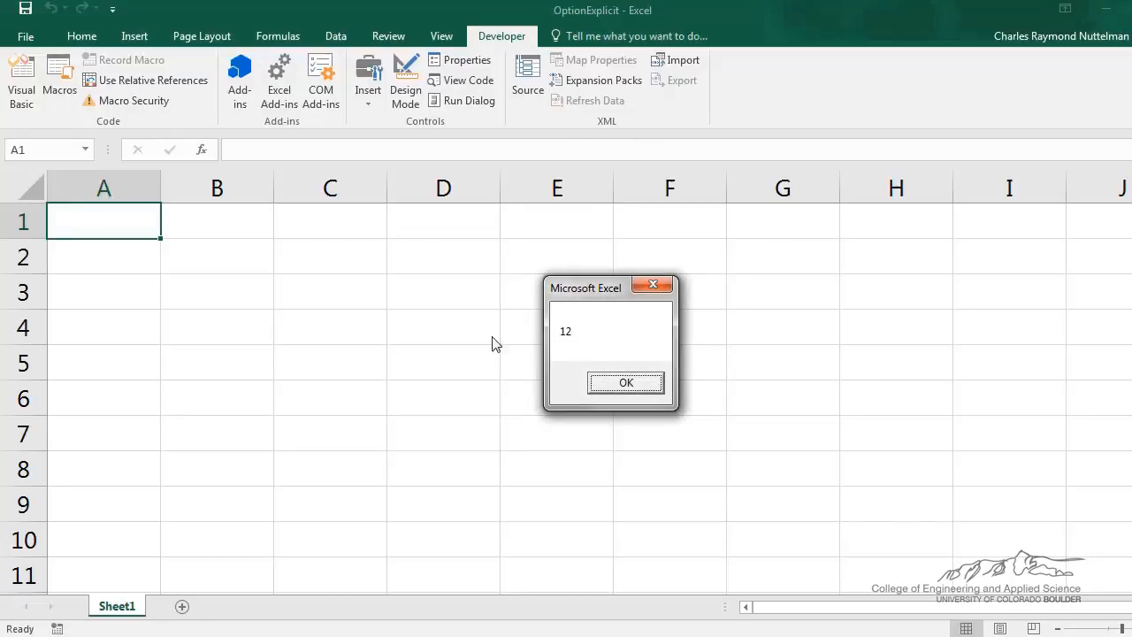
{"action": "left_click", "coordinate": [627, 382]}
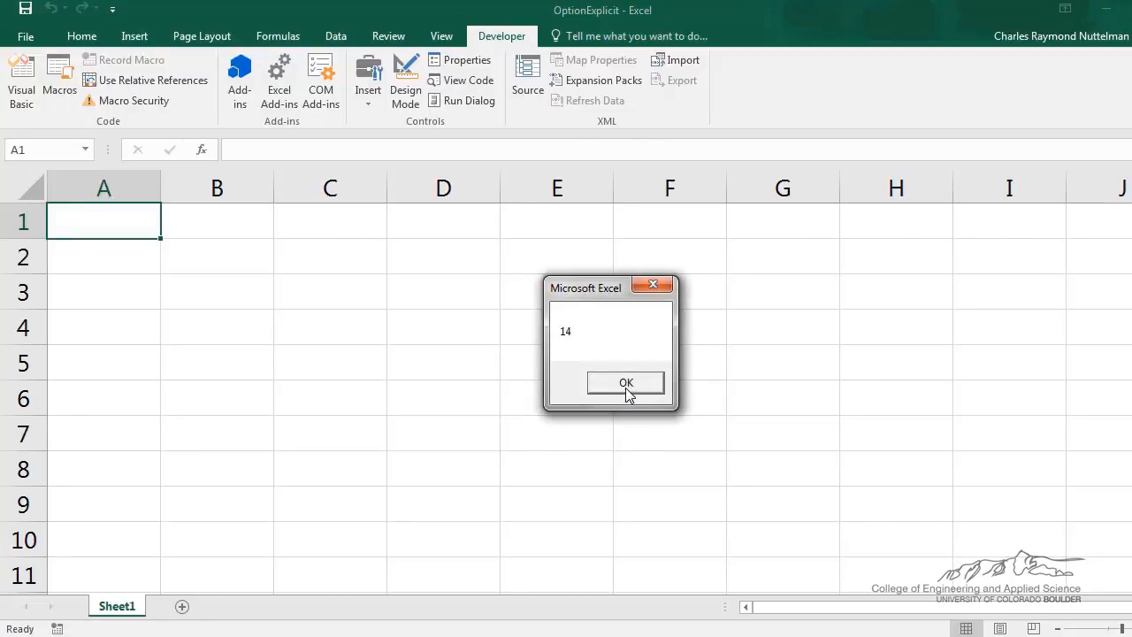
{"action": "left_click", "coordinate": [626, 382]}
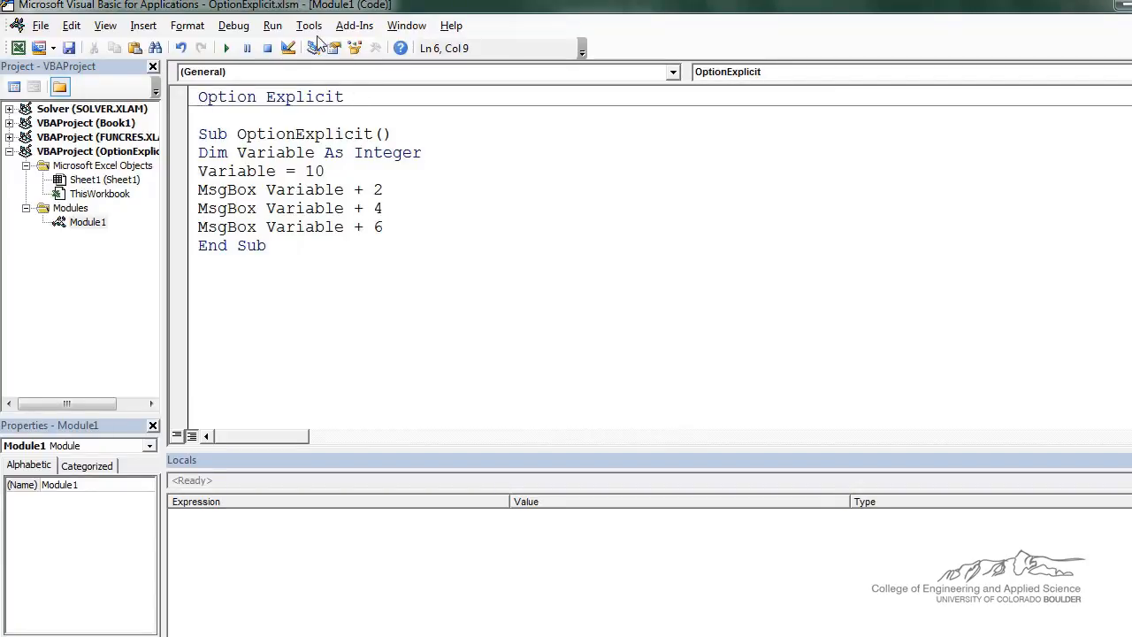
- Enable Require Variable Declaration on the Editor tab of Tools > Options and confirm
{"action": "left_click", "coordinate": [308, 25]}
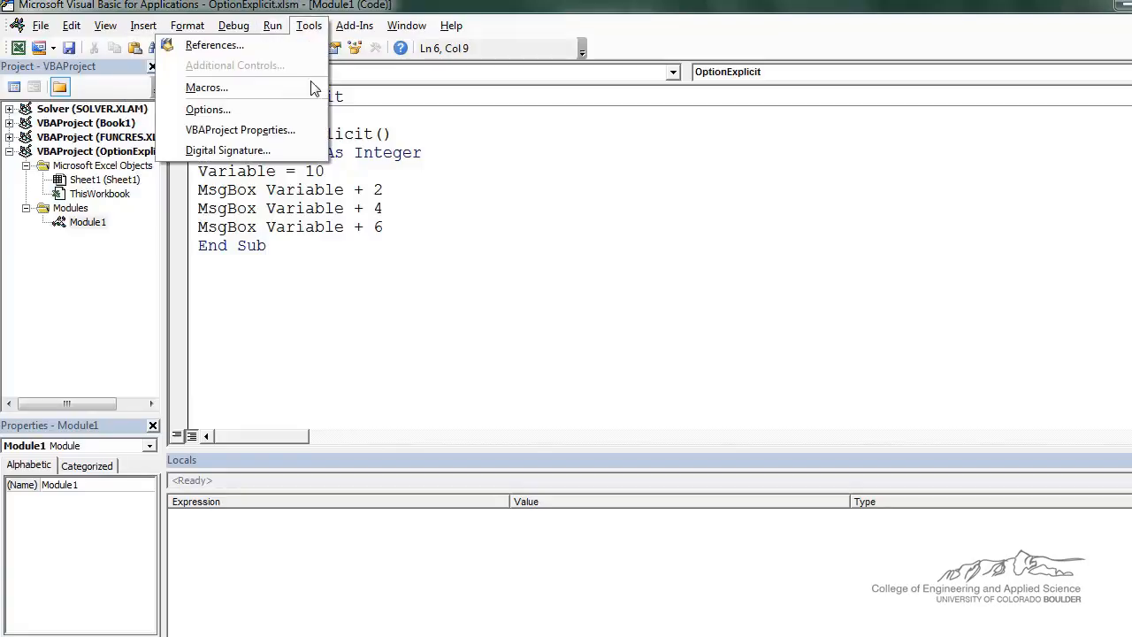
{"action": "left_click", "coordinate": [209, 110]}
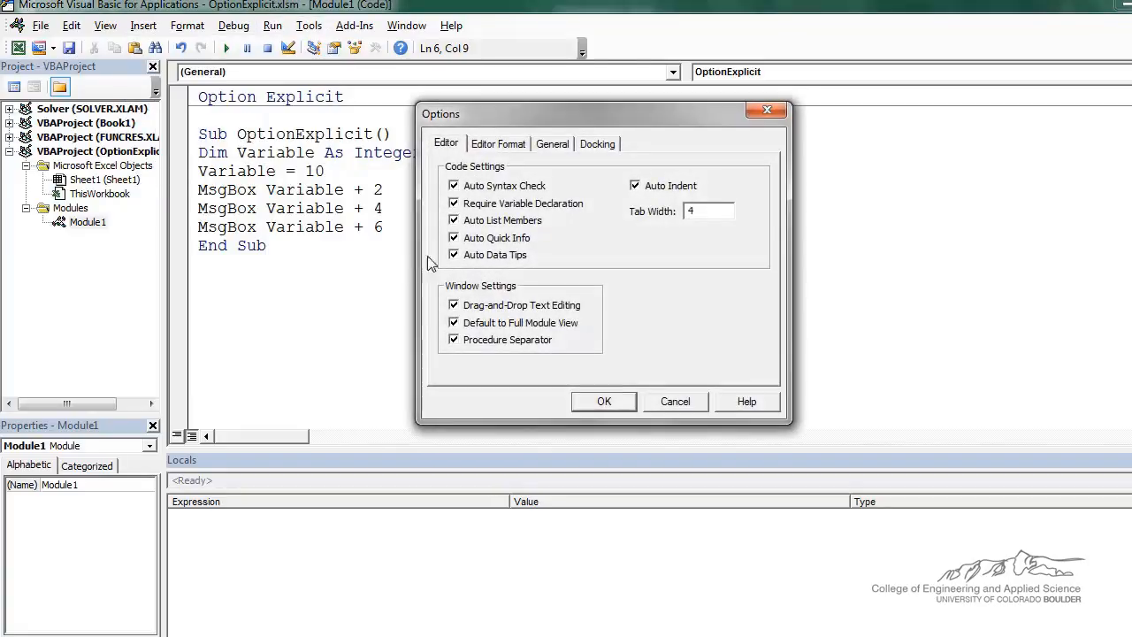
{"action": "mouse_move", "coordinate": [495, 156]}
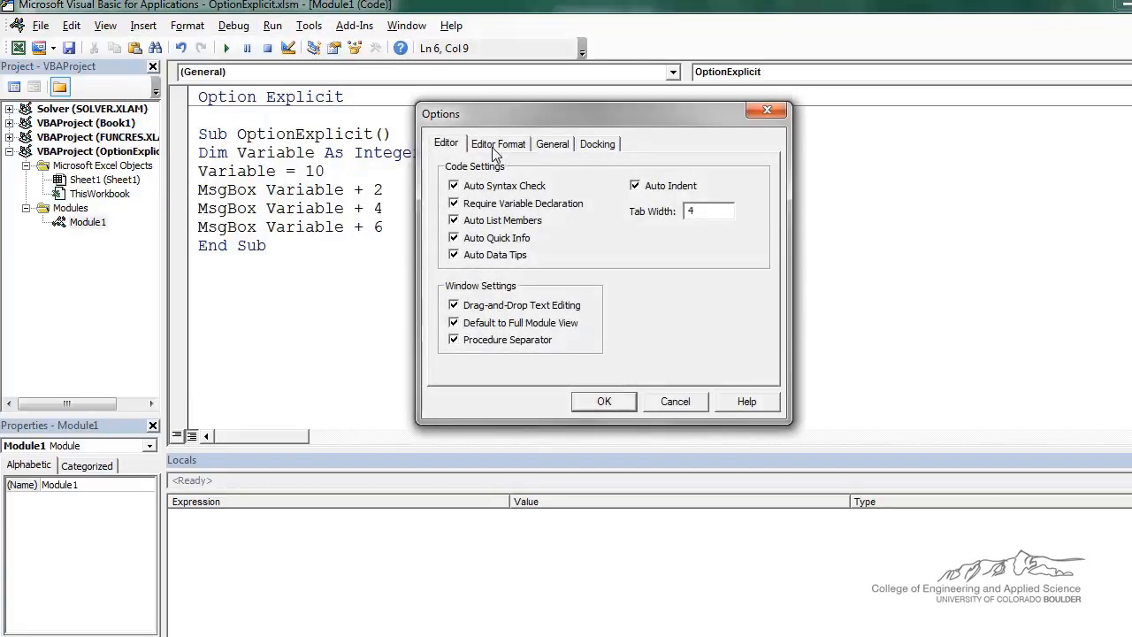
{"action": "mouse_move", "coordinate": [559, 216]}
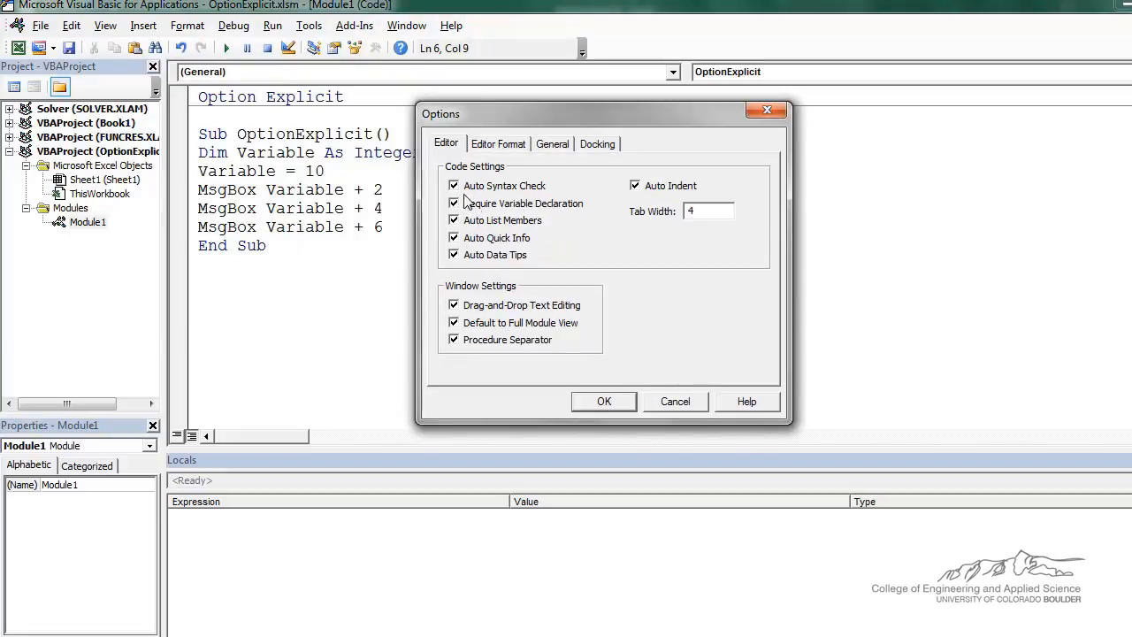
{"action": "left_click", "coordinate": [453, 204]}
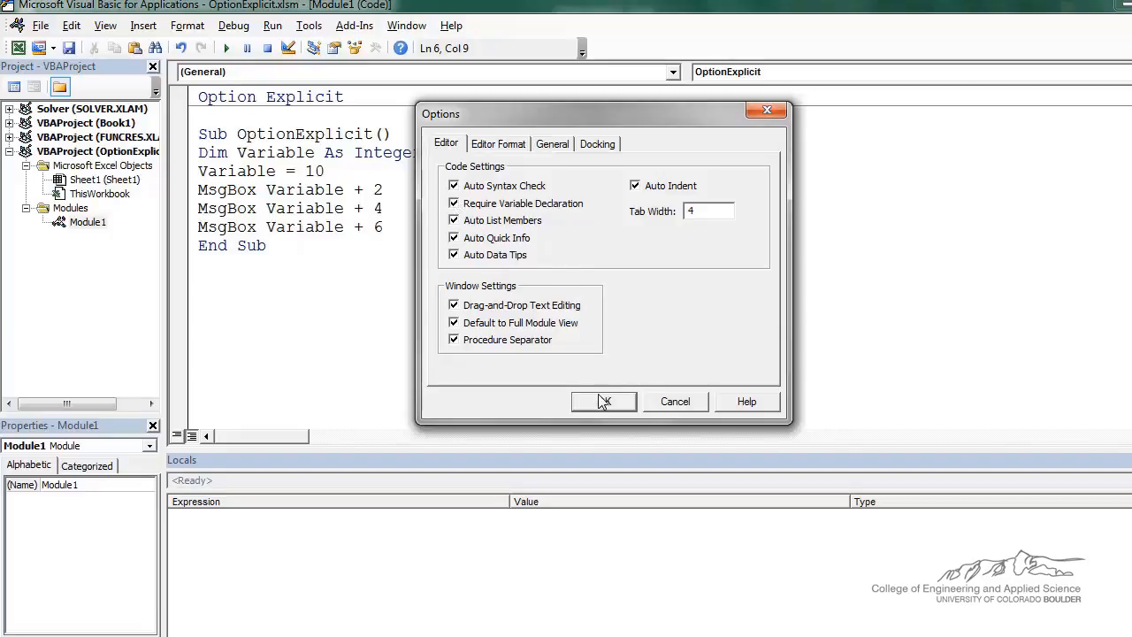
{"action": "left_click", "coordinate": [605, 400]}
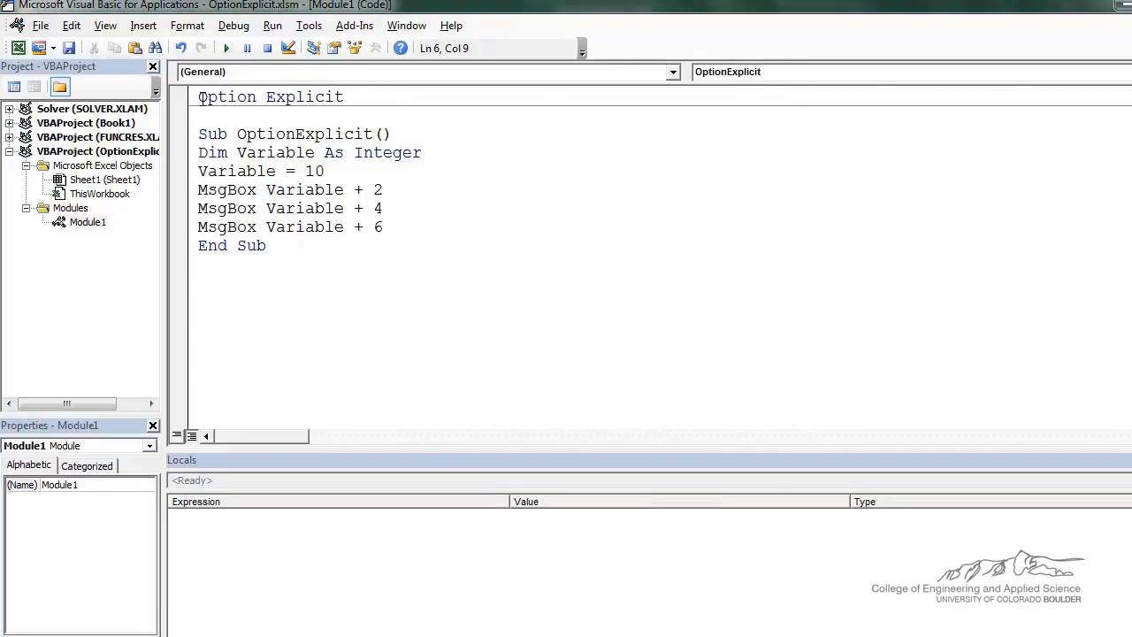